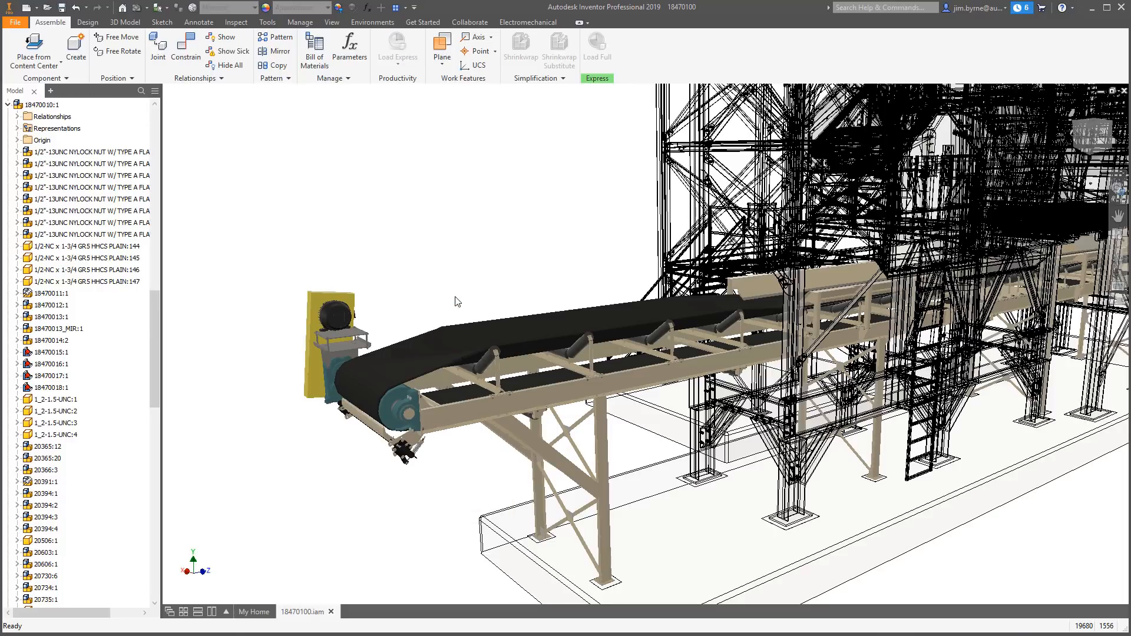
Switch the plant assembly's visual style from wireframe to shaded
{"action": "left_click", "coordinate": [596, 48]}
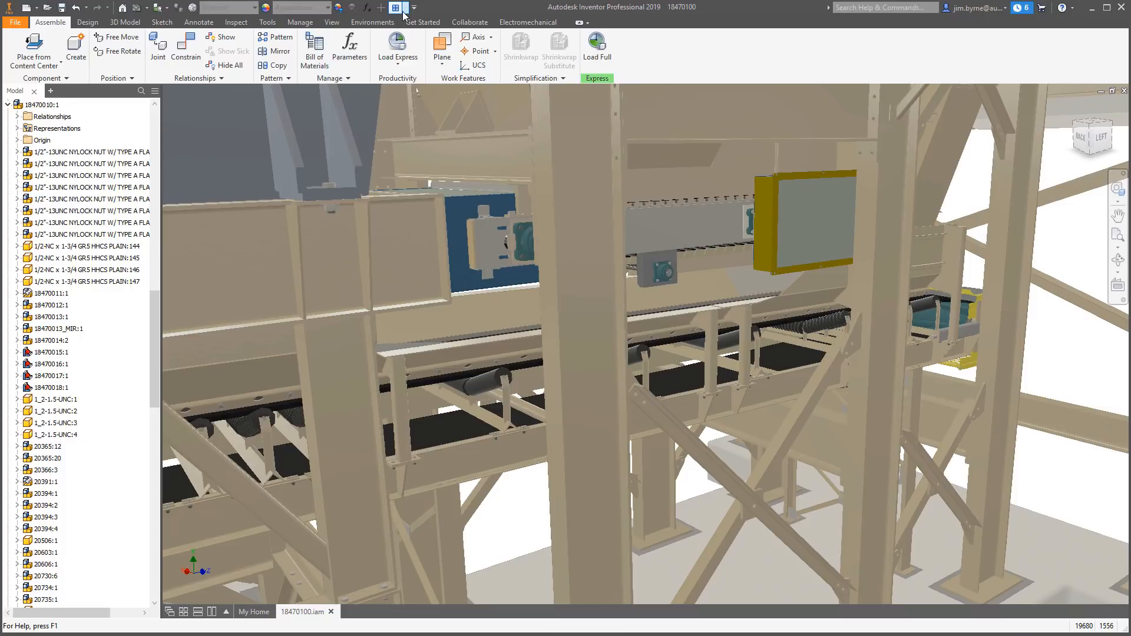
Start a new file and choose the ANSI (in).idw drawing template
{"action": "left_click", "coordinate": [396, 7]}
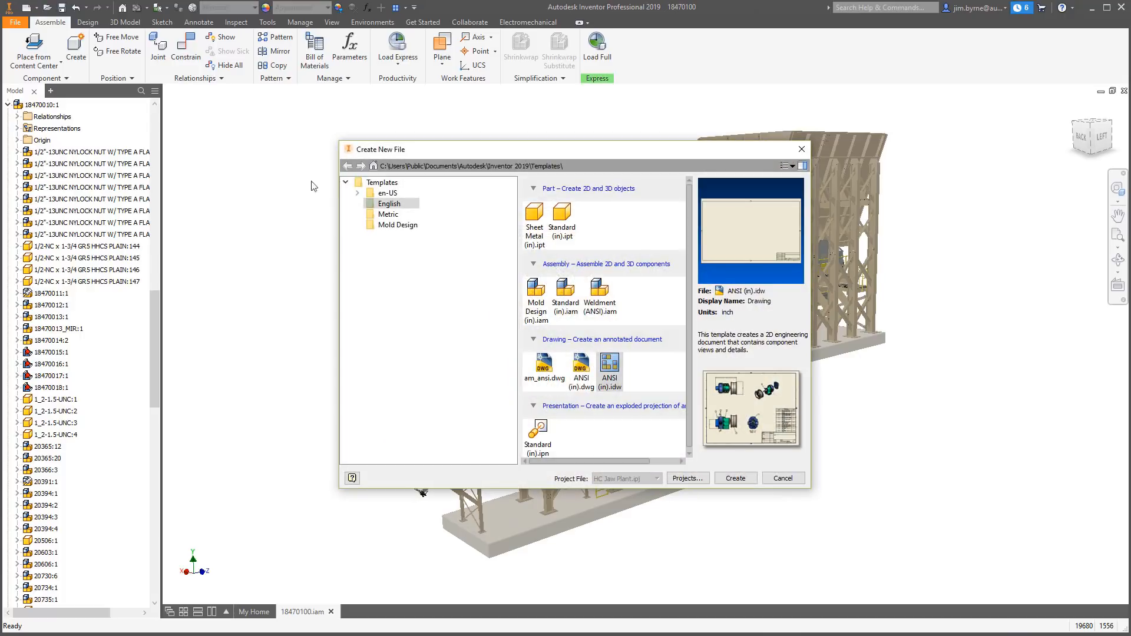
Create the drawing and place base, projected and isometric views of assembly 18470100
{"action": "left_click", "coordinate": [734, 477]}
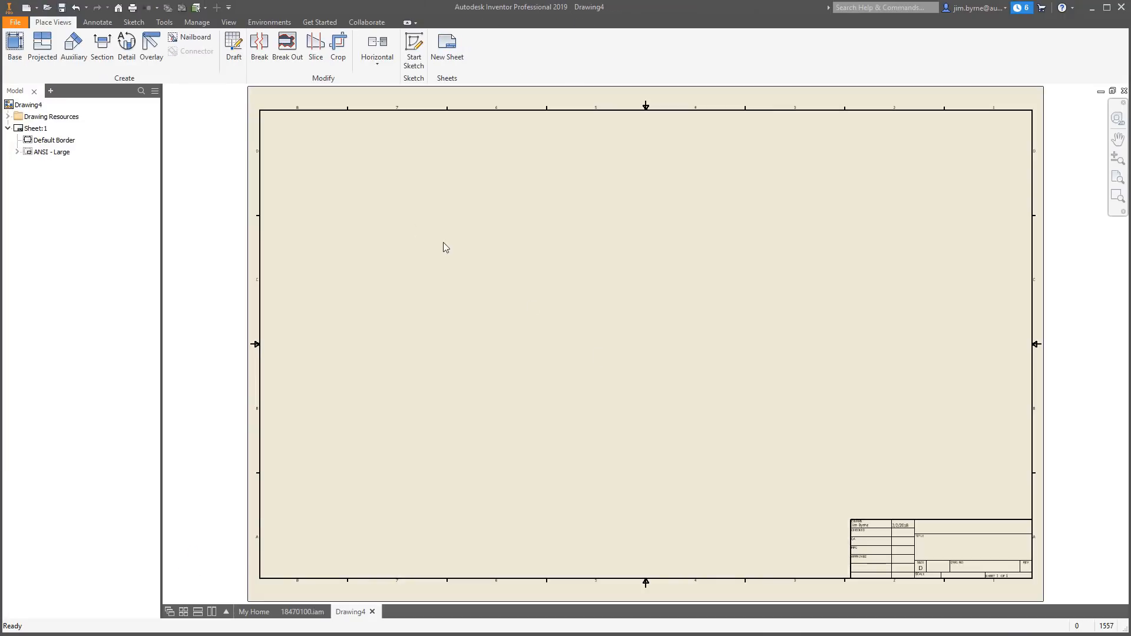
{"action": "left_click", "coordinate": [14, 45]}
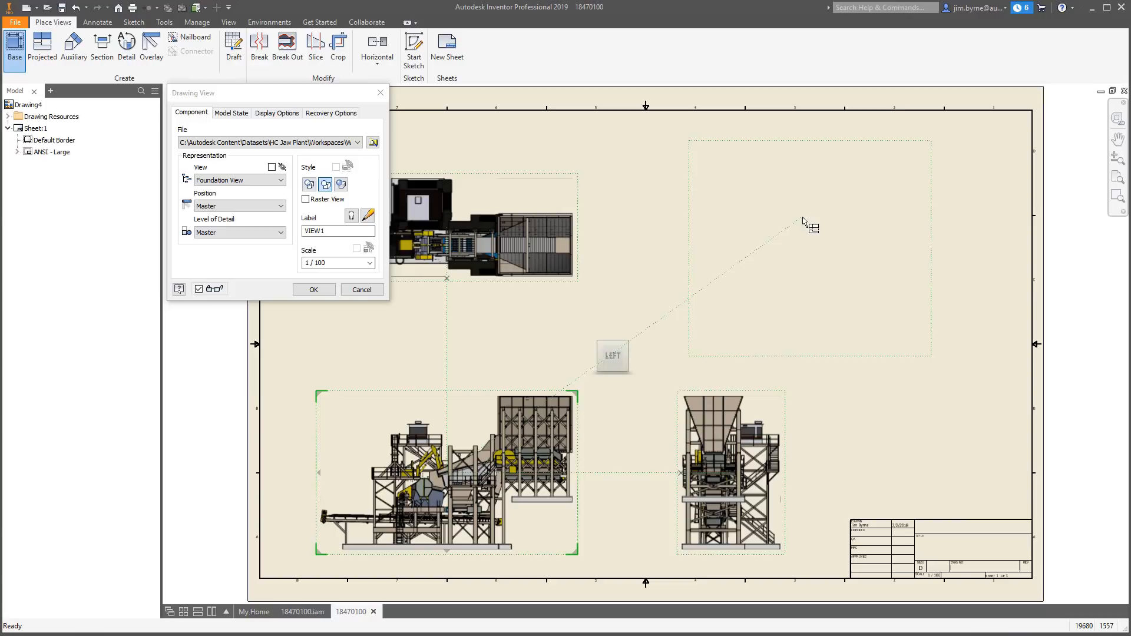
{"action": "left_click", "coordinate": [313, 290]}
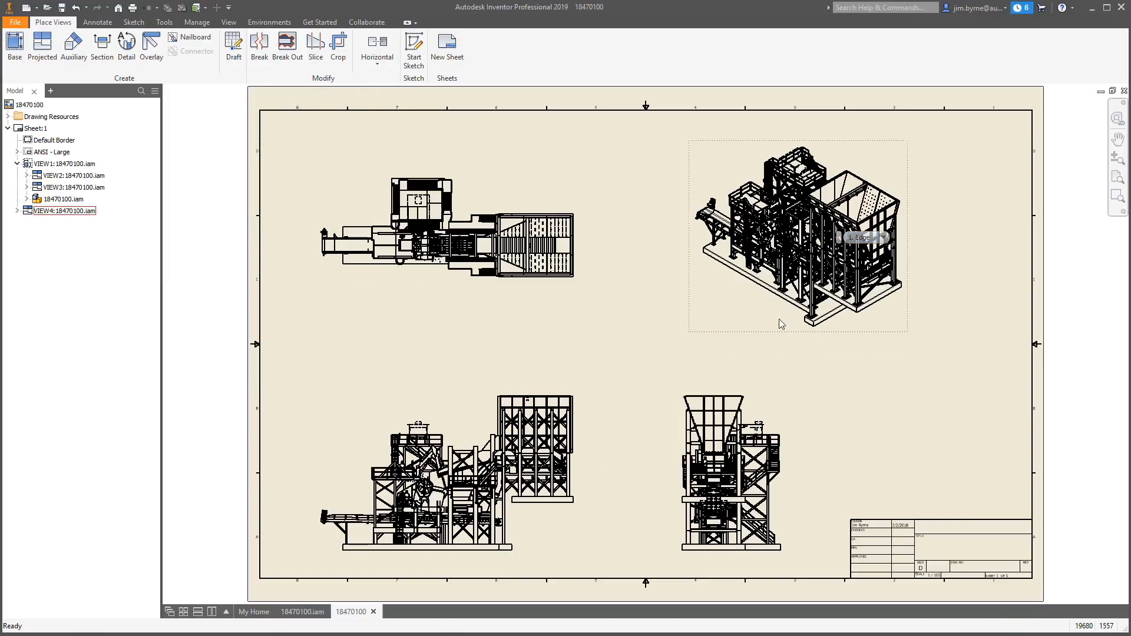
Change the Flush:78 constraint offset to 18 in and return to the drawing sheet
{"action": "left_click", "coordinate": [304, 611]}
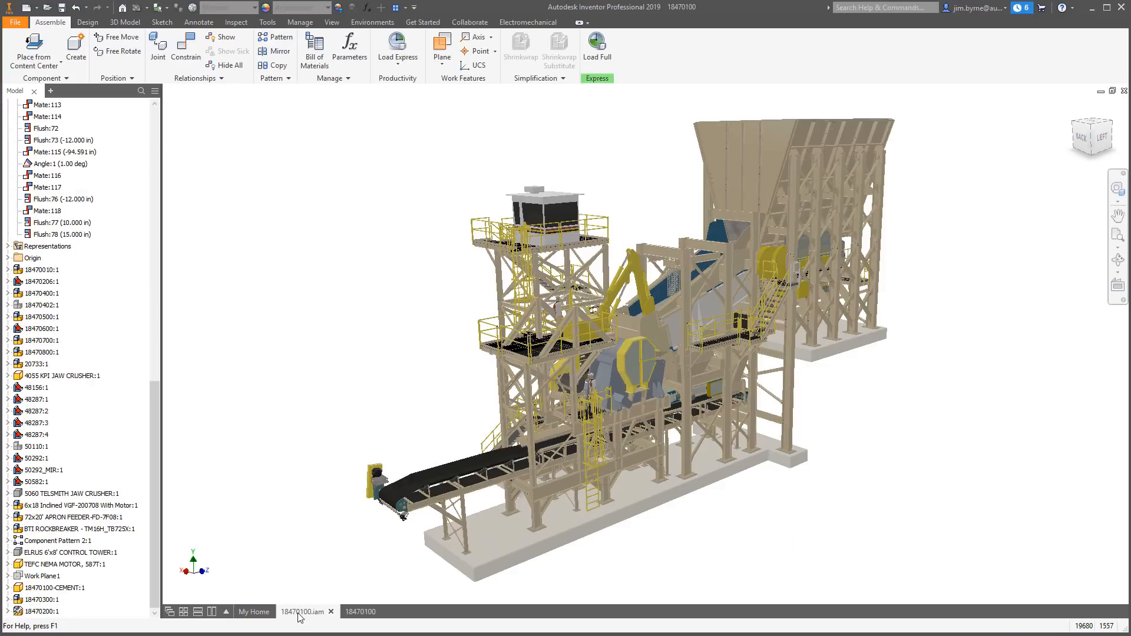
{"action": "double_click", "coordinate": [46, 233]}
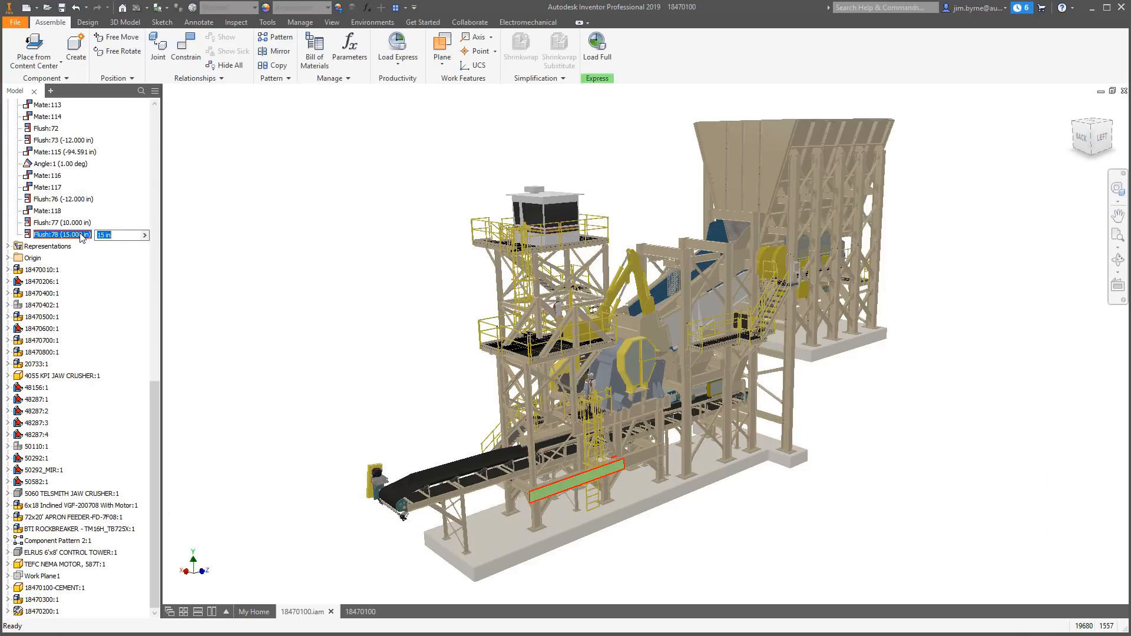
{"action": "type", "text": "18"}
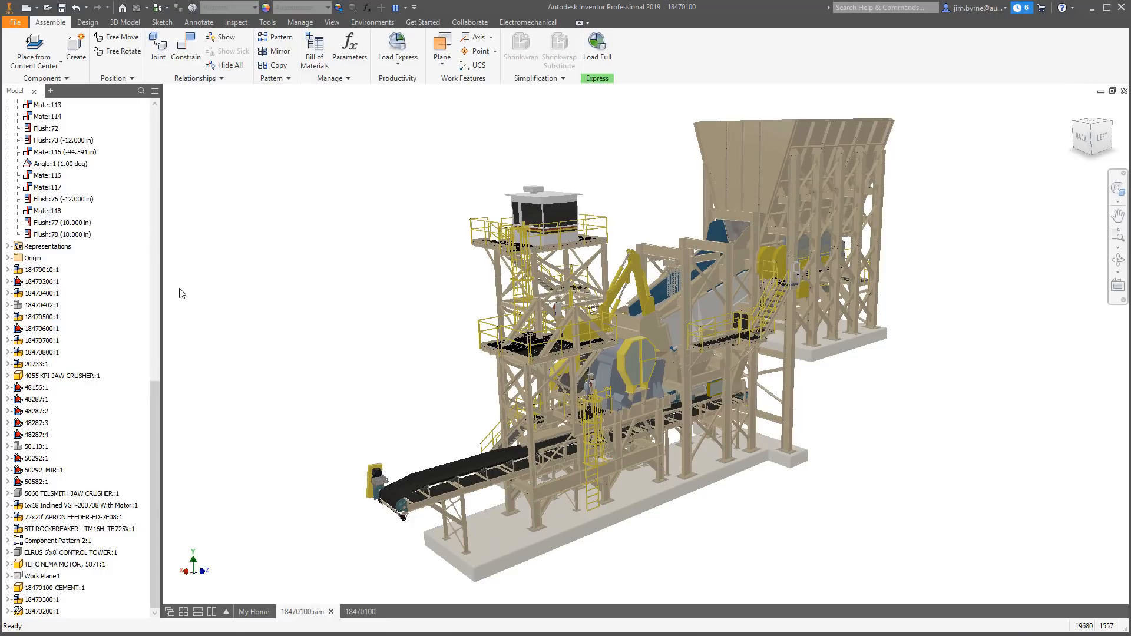
{"action": "mouse_move", "coordinate": [348, 611]}
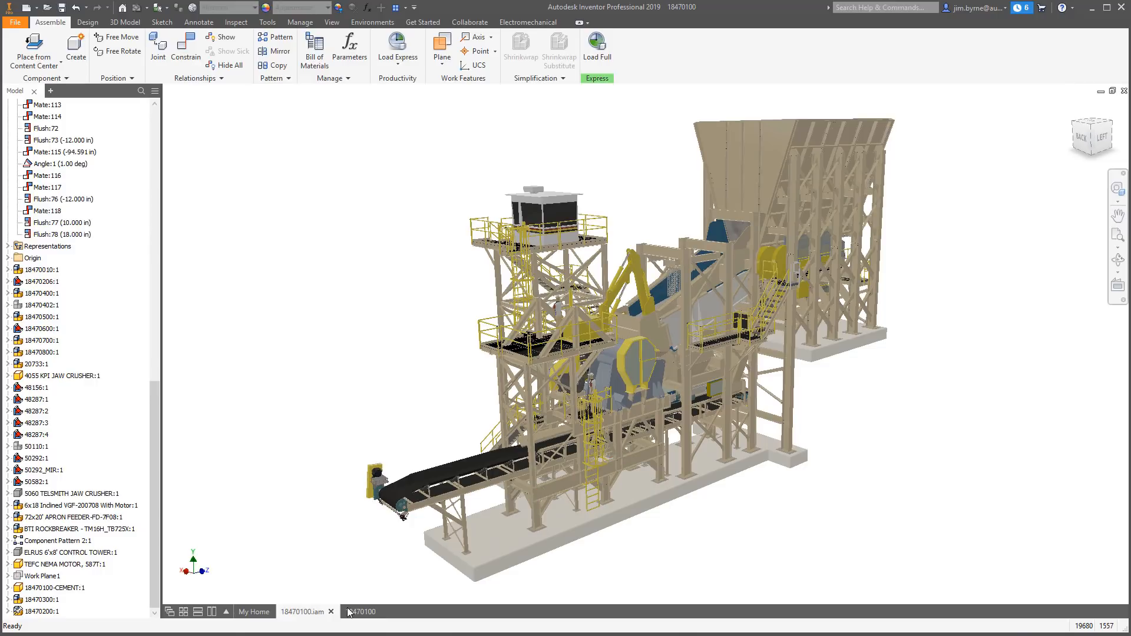
{"action": "left_click", "coordinate": [361, 611]}
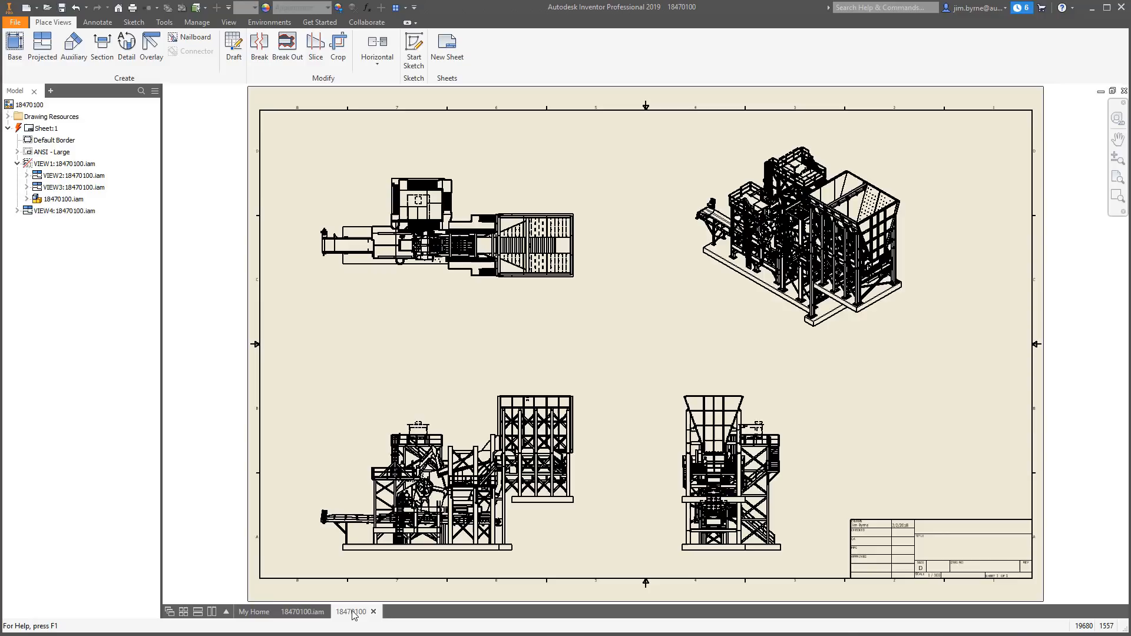